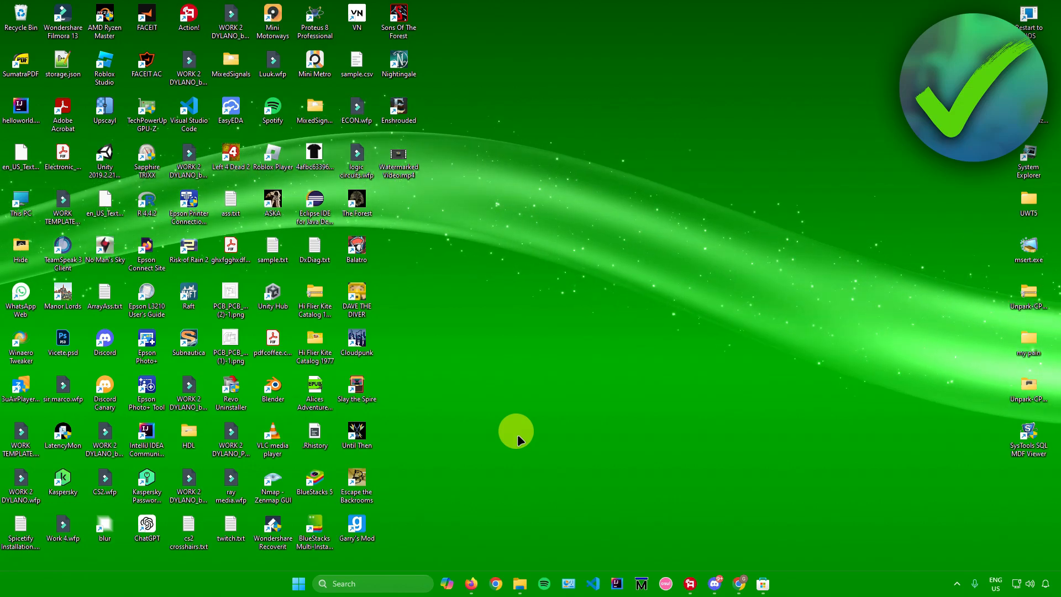
Search Microsoft Store for 'xtreme downloads manager' using the recent search entry
{"action": "left_click", "coordinate": [761, 583]}
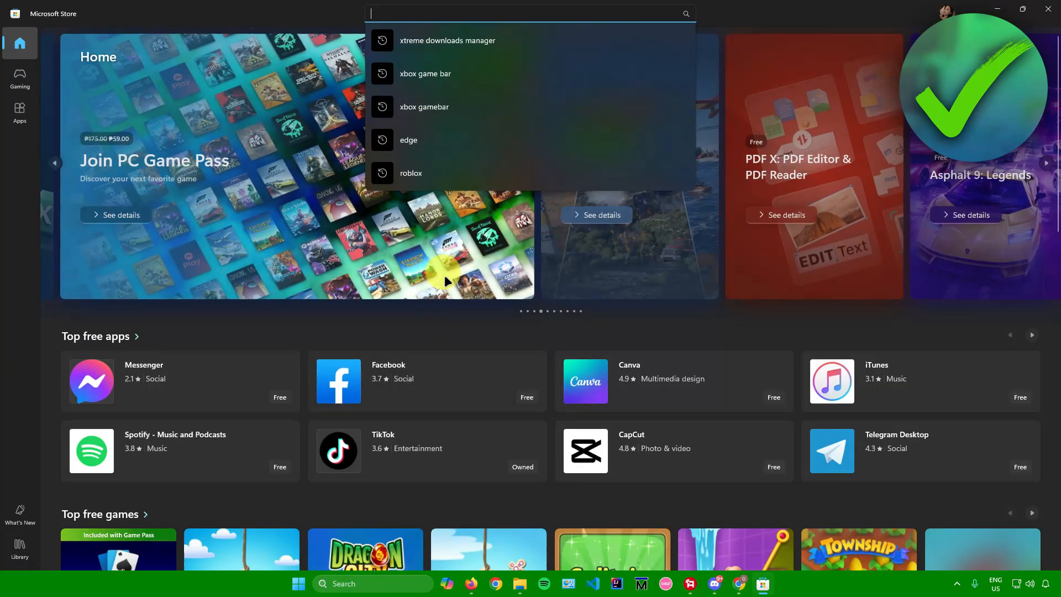
{"action": "mouse_move", "coordinate": [421, 266]}
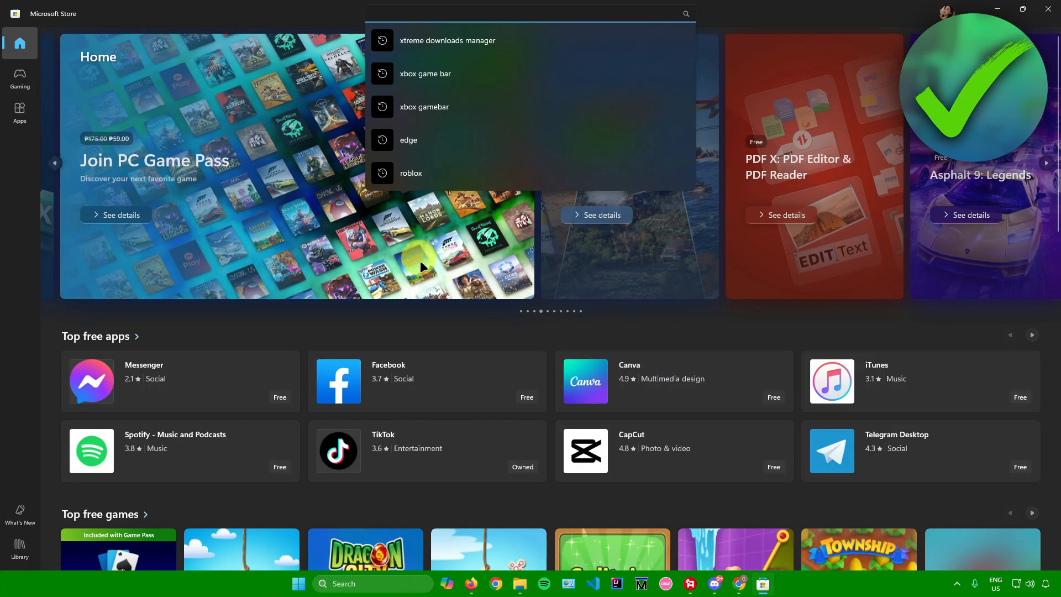
{"action": "mouse_move", "coordinate": [459, 41]}
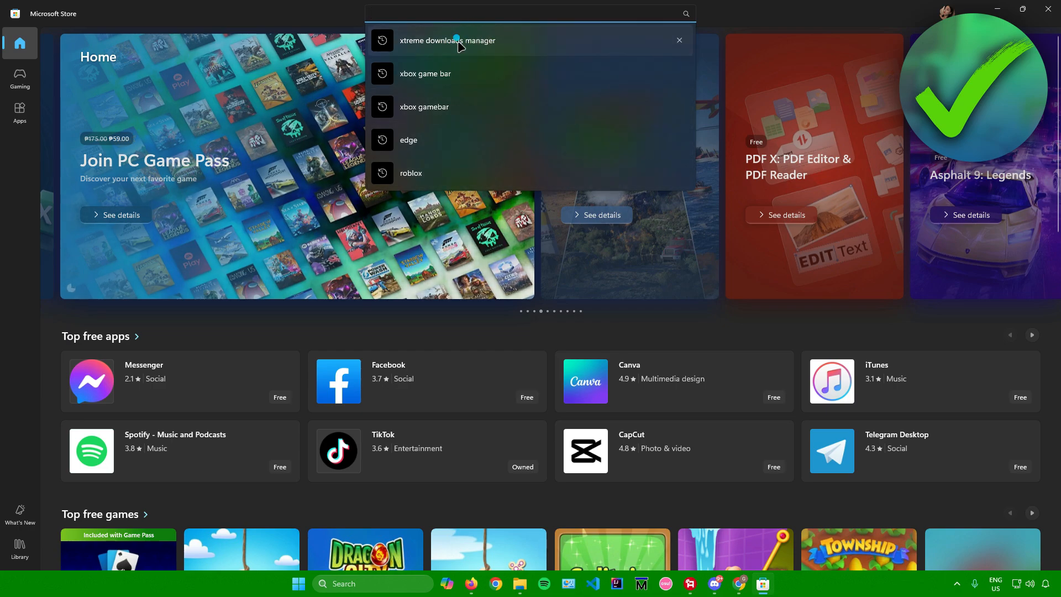
{"action": "left_click", "coordinate": [447, 40]}
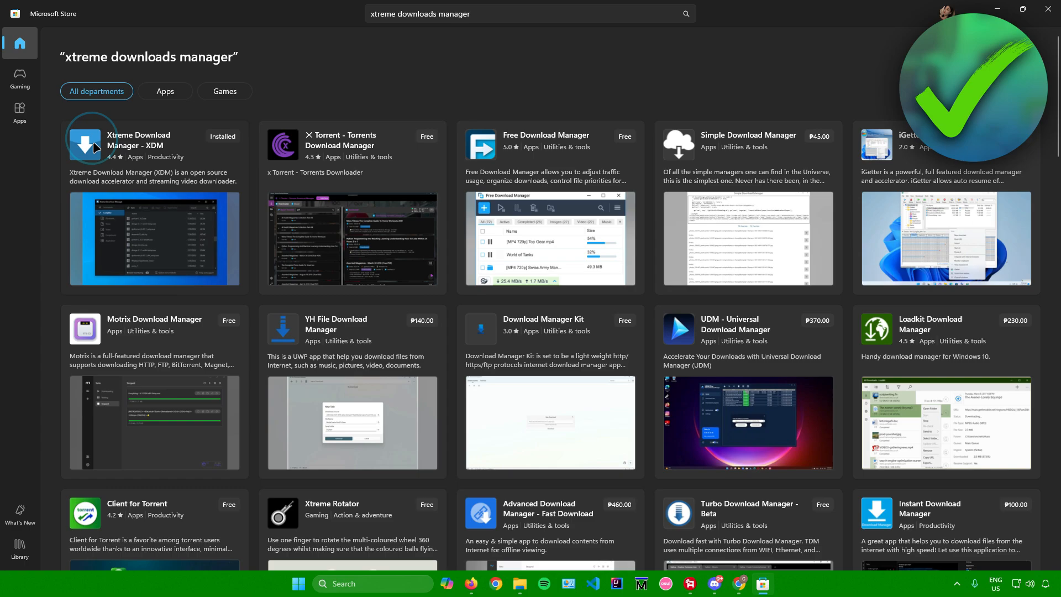
Launch the installed Xtreme Download Manager - XDM app from its Store page
{"action": "left_click", "coordinate": [139, 140]}
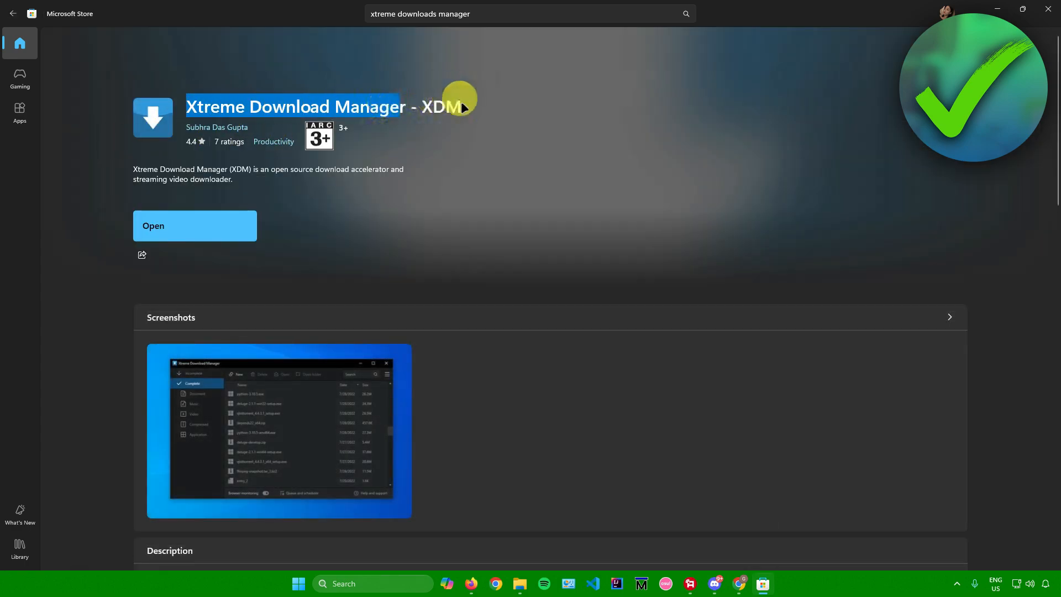
{"action": "mouse_move", "coordinate": [230, 133]}
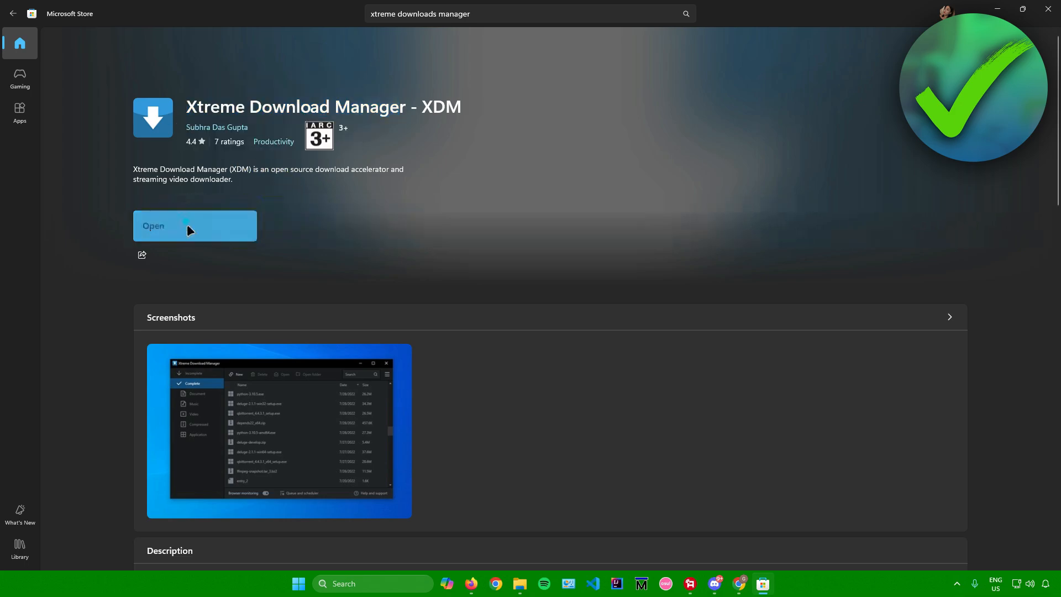
{"action": "left_click", "coordinate": [195, 225]}
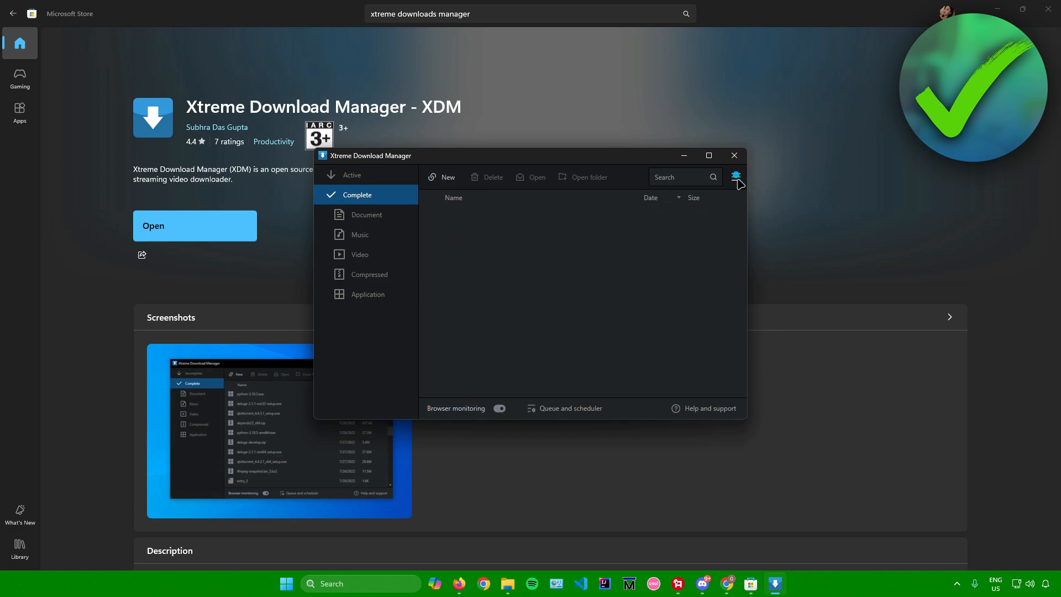
Show XDM's Browser monitoring settings listing extension options for Chrome, Firefox, Edge and others
{"action": "left_click", "coordinate": [736, 176]}
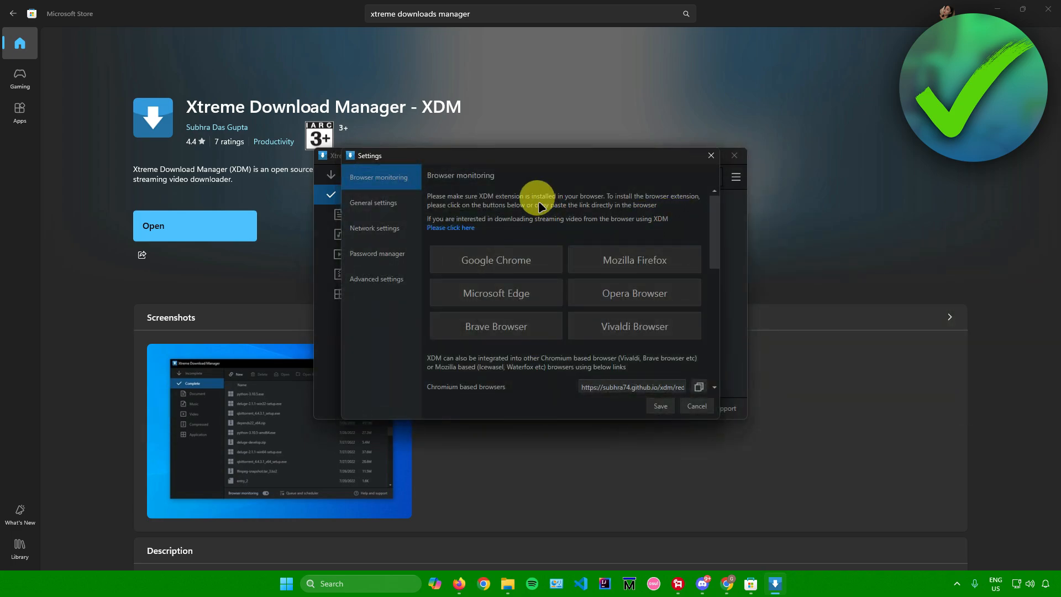
{"action": "mouse_move", "coordinate": [452, 207]}
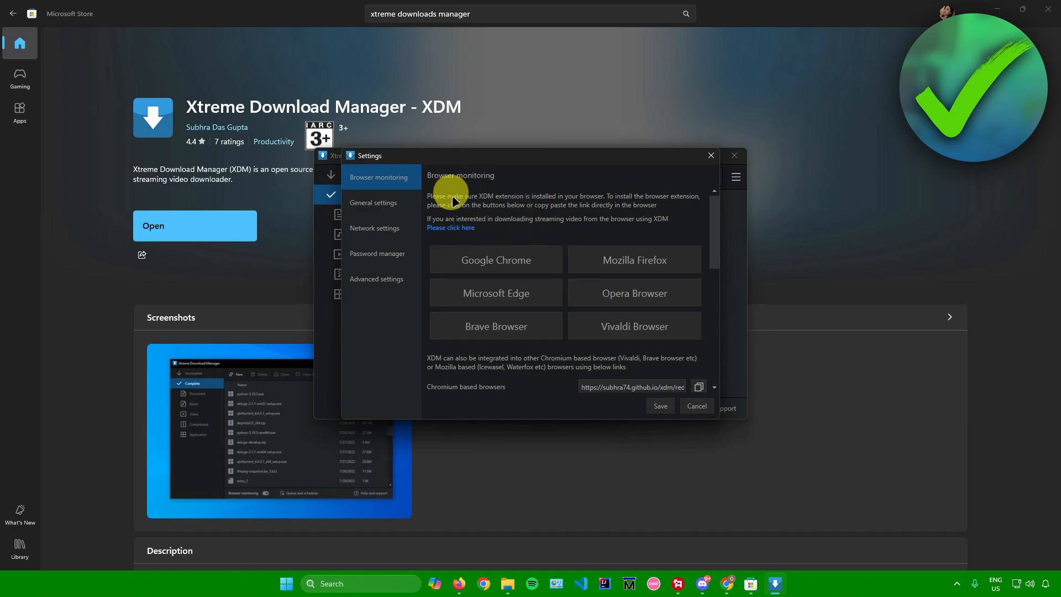
{"action": "mouse_move", "coordinate": [610, 203]}
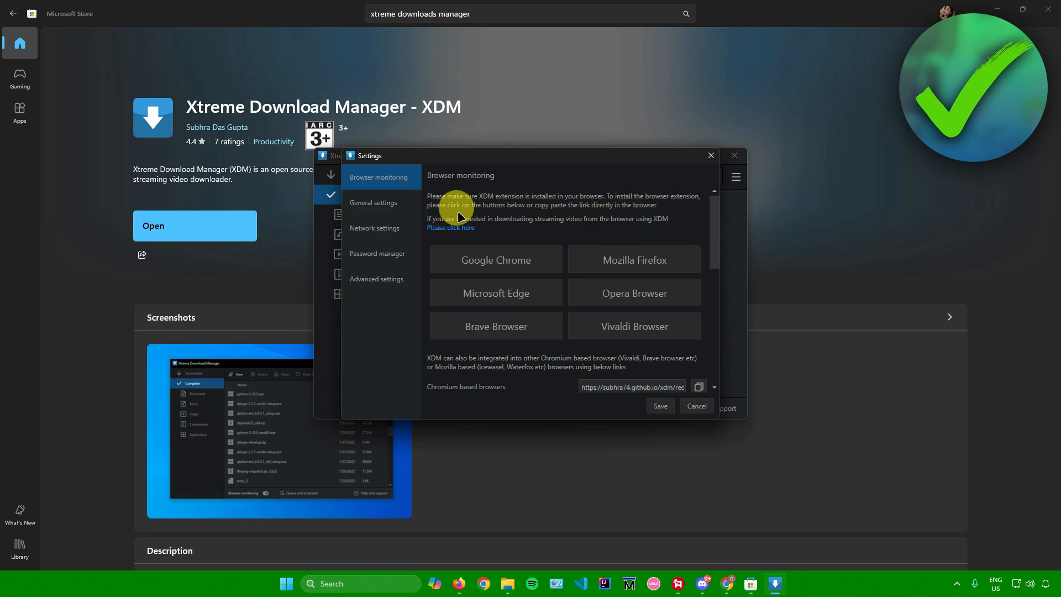
{"action": "mouse_move", "coordinate": [578, 214]}
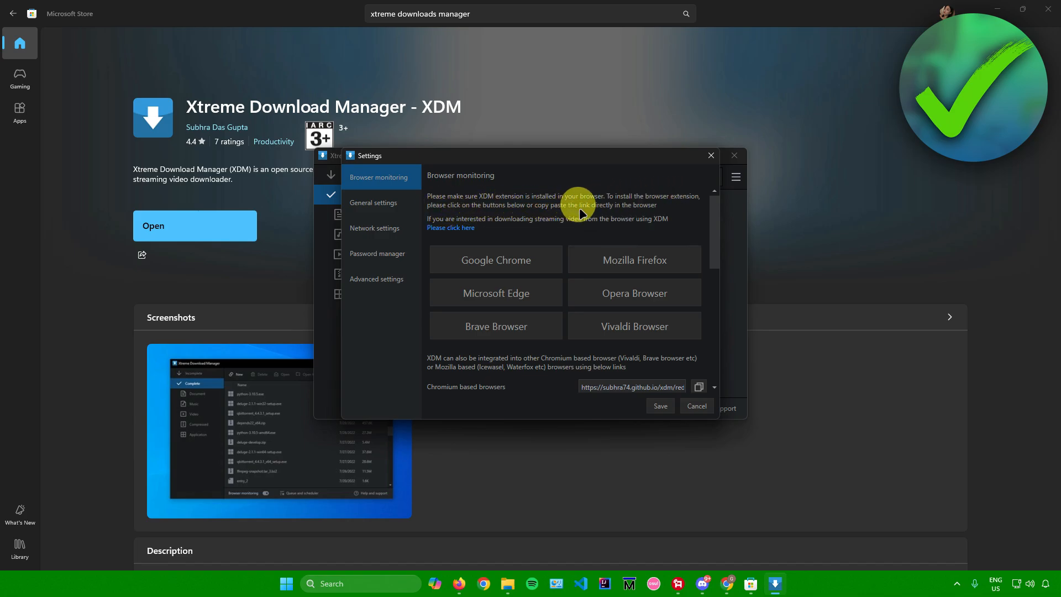
{"action": "mouse_move", "coordinate": [491, 236]}
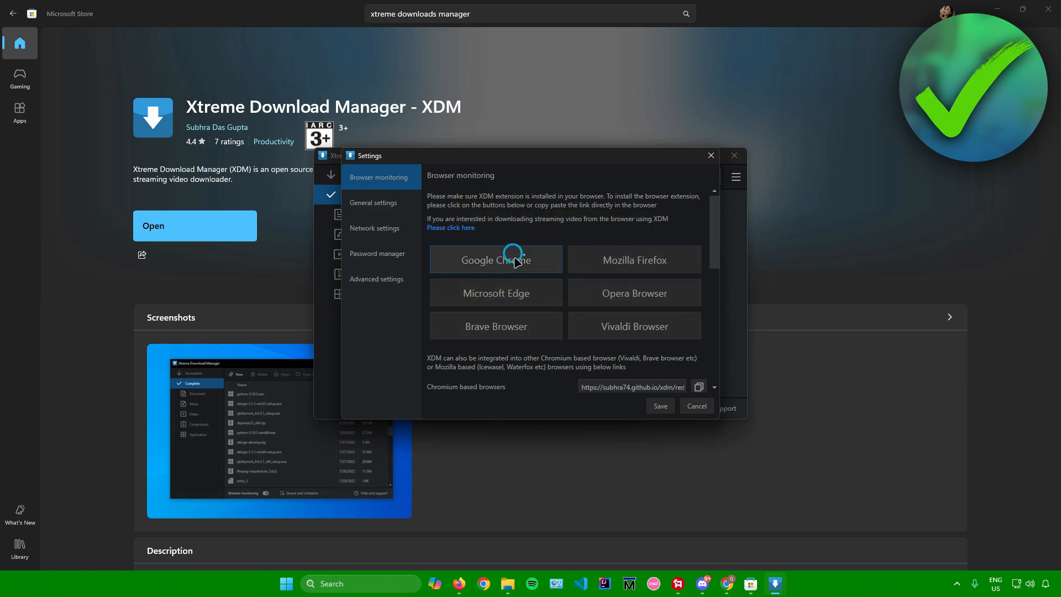
Begin the Google Chrome extension setup and copy the chrome://extensions address
{"action": "left_click", "coordinate": [495, 259]}
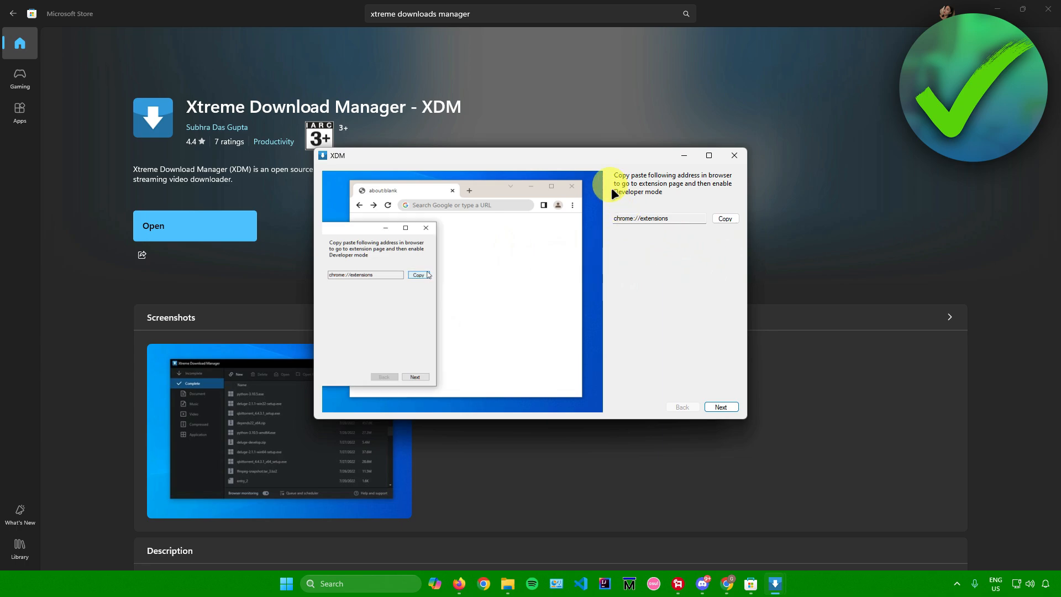
{"action": "right_click", "coordinate": [465, 205]}
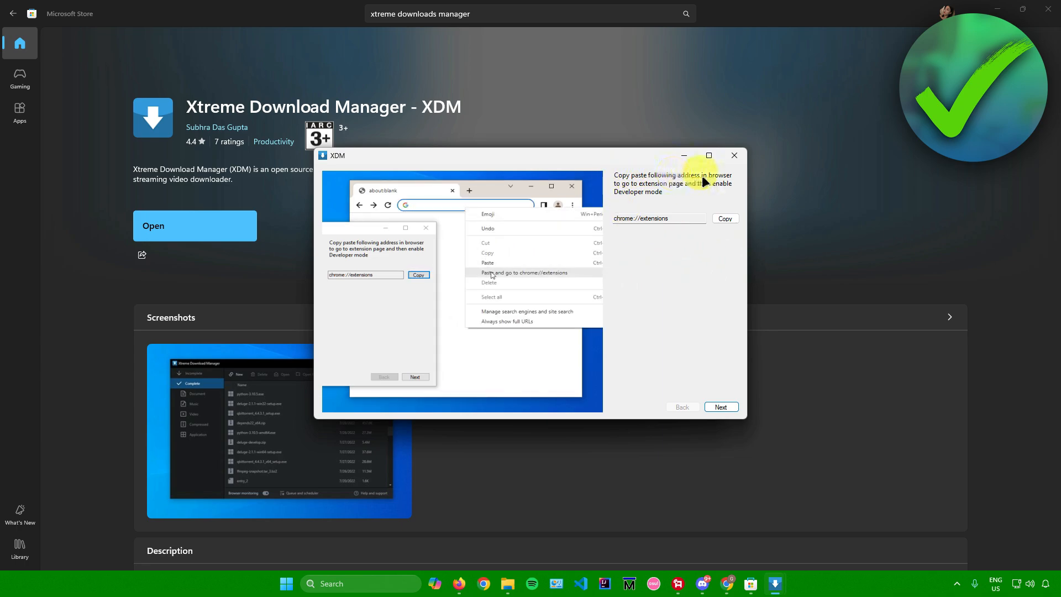
{"action": "left_click", "coordinate": [523, 272]}
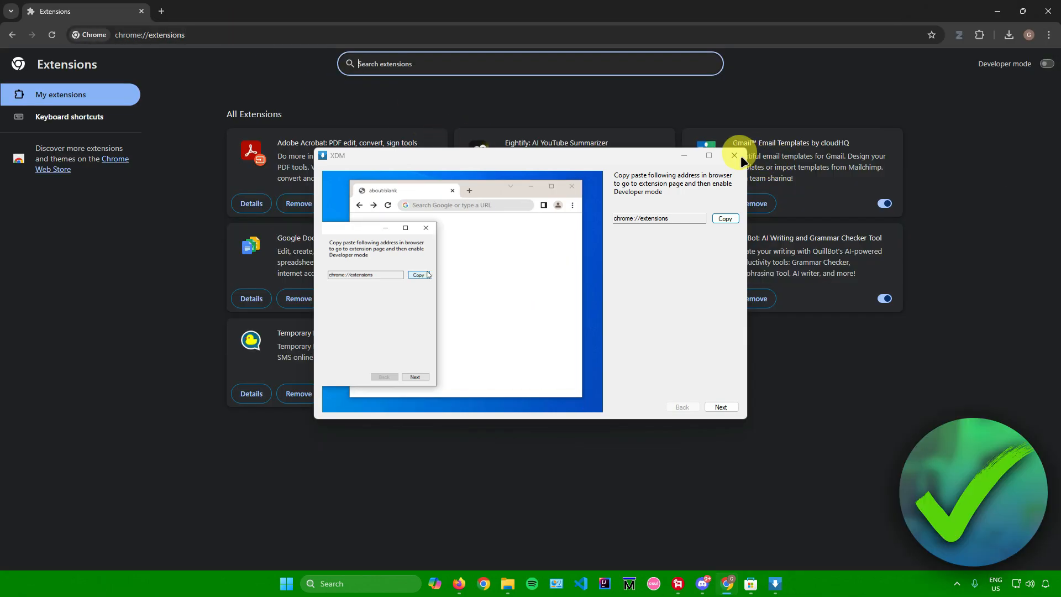
Show Chrome's extensions page with Developer mode switched on
{"action": "left_click", "coordinate": [733, 155]}
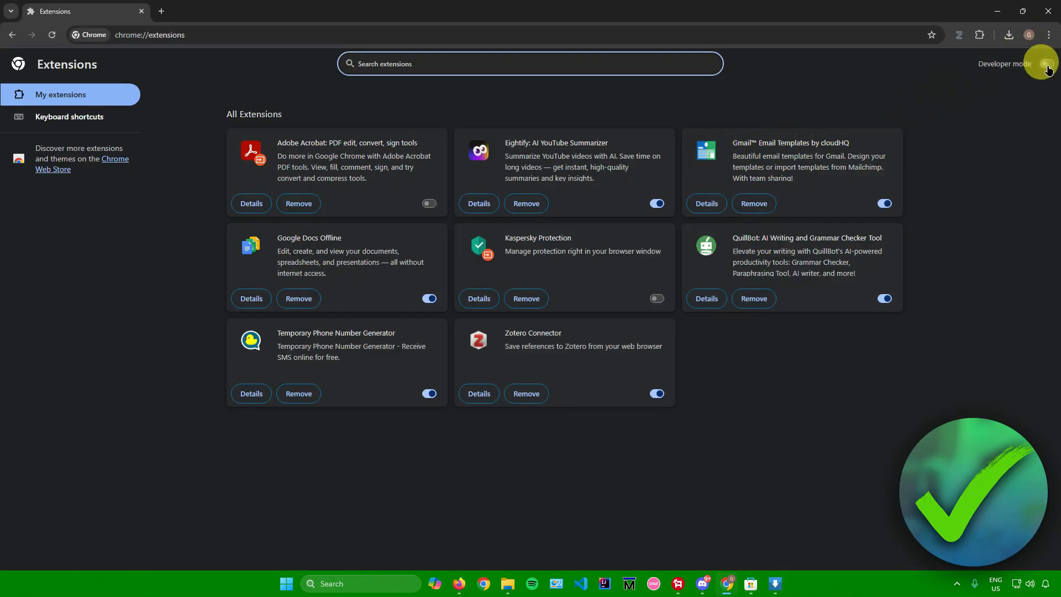
{"action": "left_click", "coordinate": [1047, 62]}
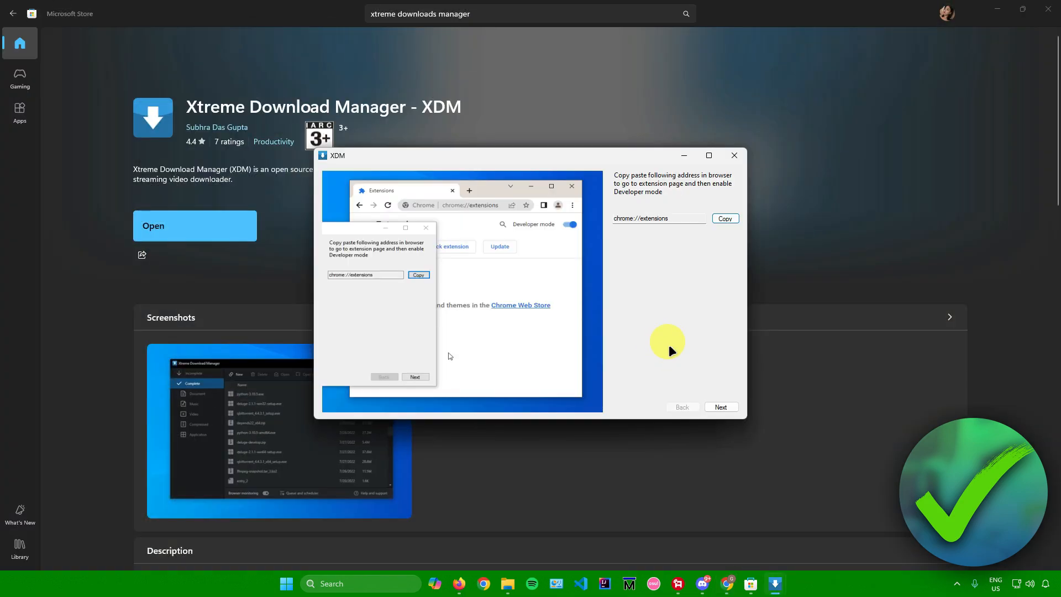
Install XDM Integration Module 3.5 onto Chrome's extensions page via the guide's drag step
{"action": "left_click", "coordinate": [720, 406]}
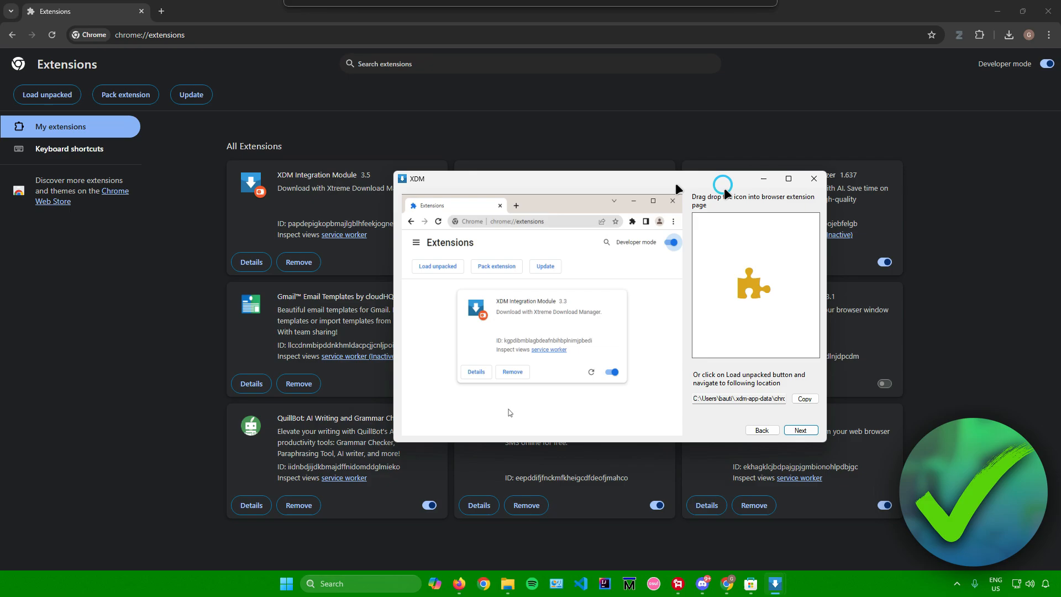
{"action": "left_click", "coordinate": [812, 178]}
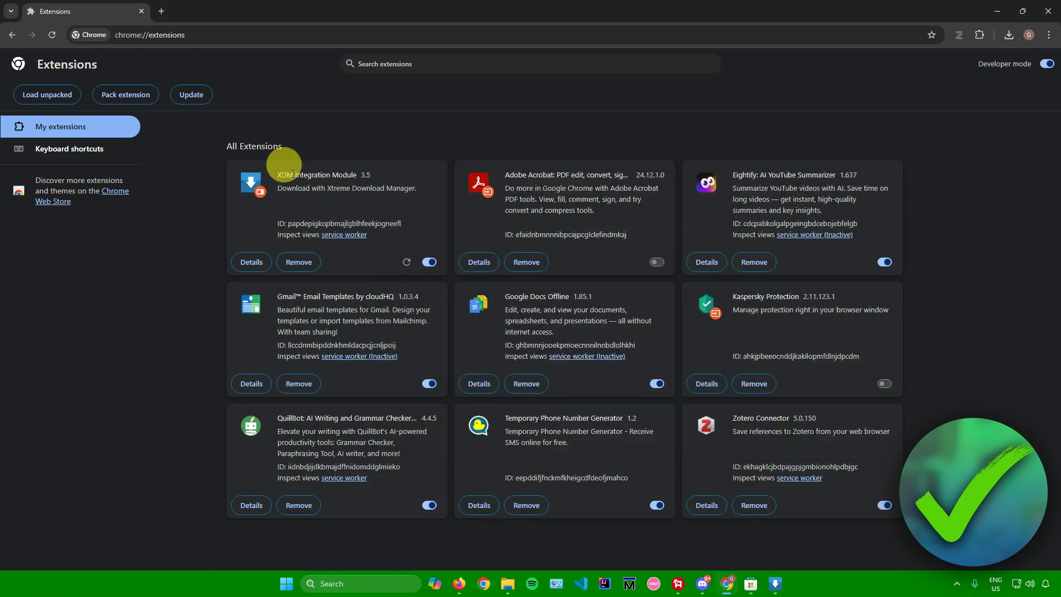
{"action": "mouse_move", "coordinate": [308, 185]}
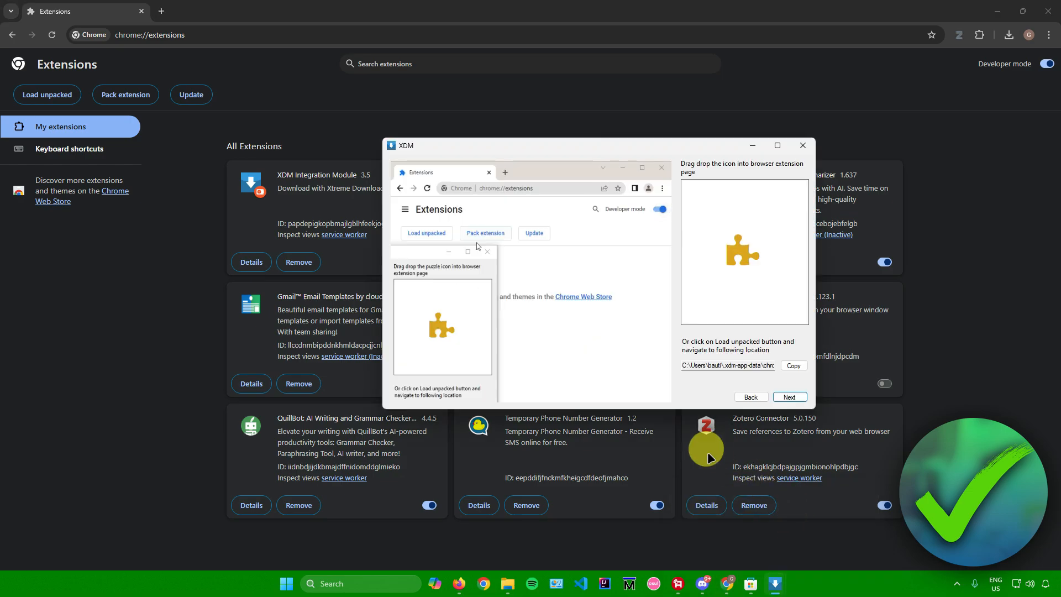
Reach the pinning step and show Chrome's extensions menu listing XDM Integration Module
{"action": "left_click", "coordinate": [788, 397]}
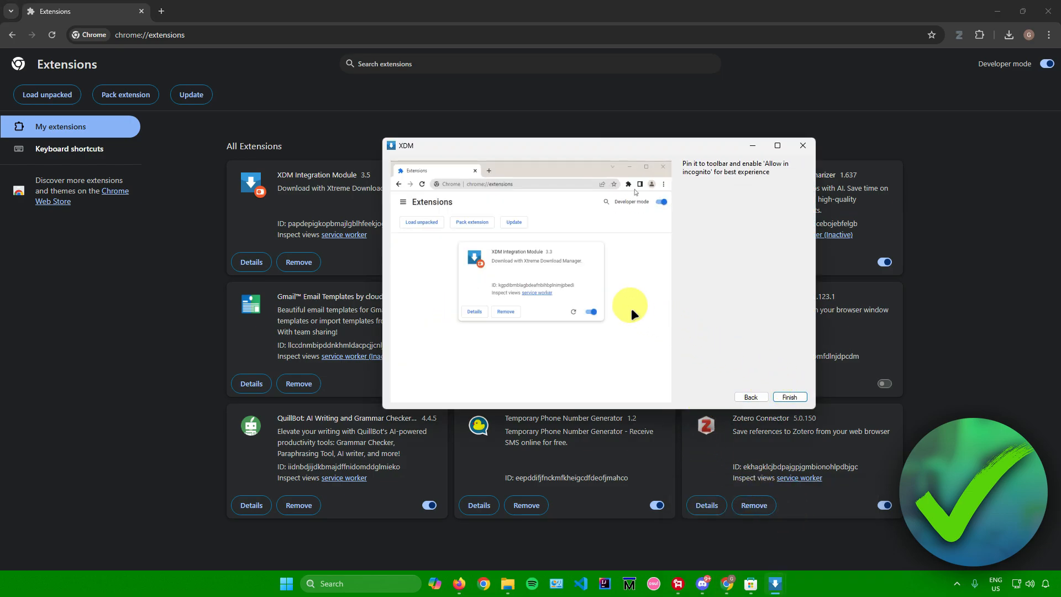
{"action": "left_click", "coordinate": [627, 184]}
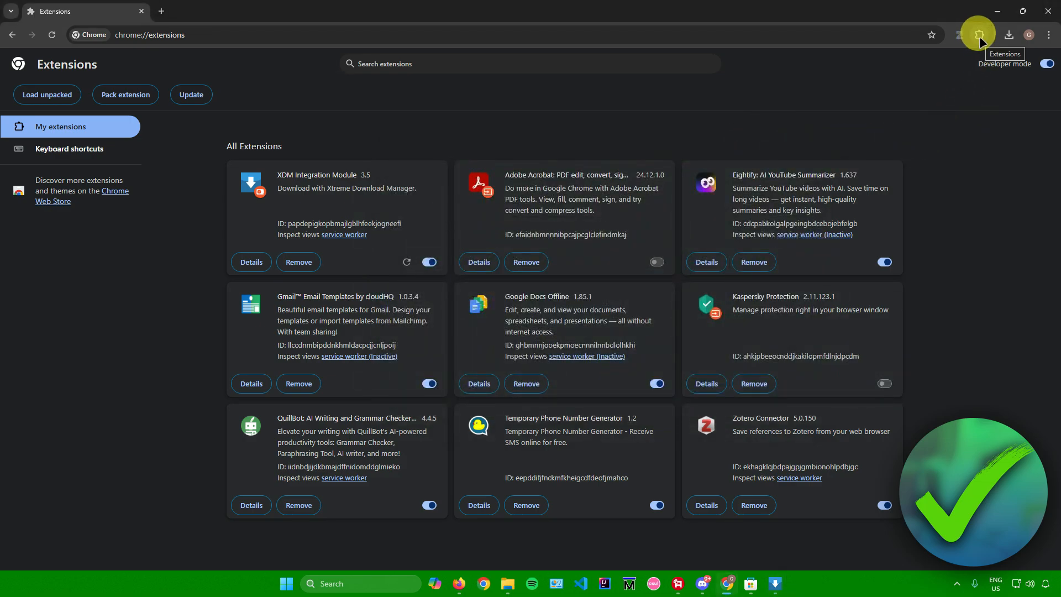
{"action": "left_click", "coordinate": [976, 34]}
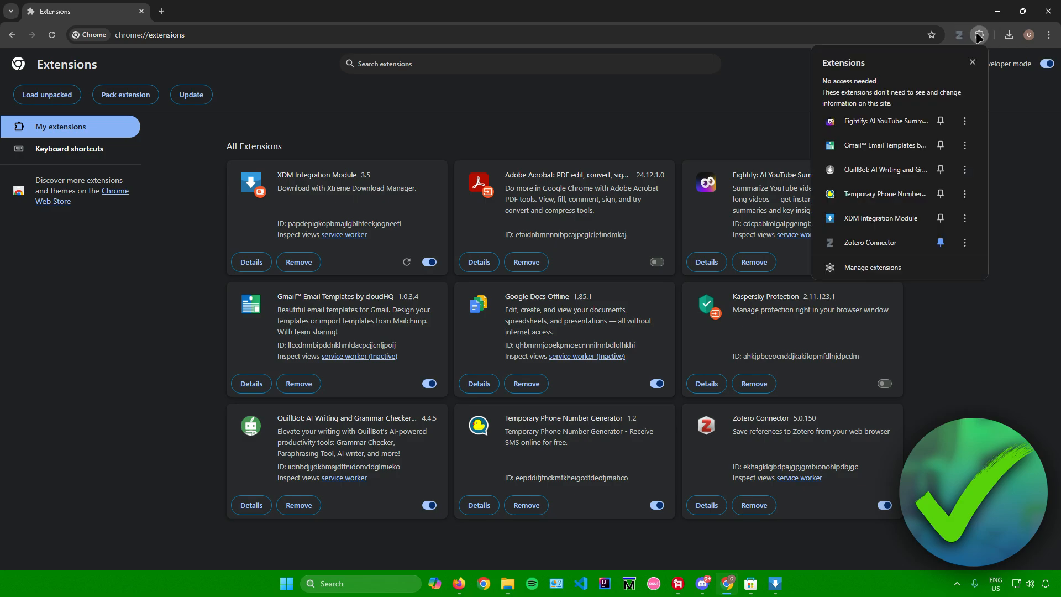
{"action": "mouse_move", "coordinate": [939, 218]}
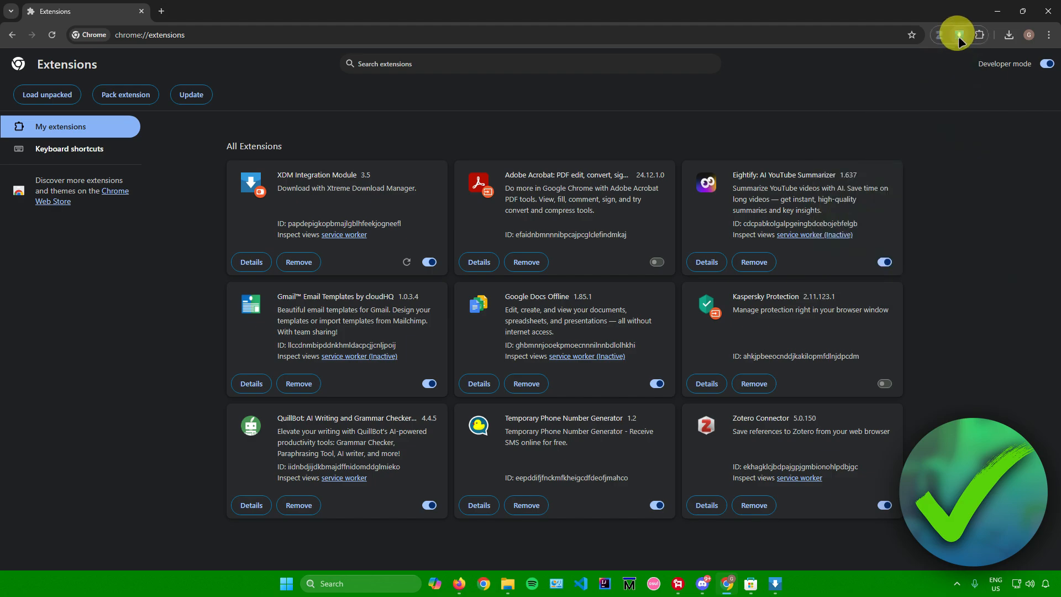
Finish and close the XDM setup guide, leaving Chrome's extensions page in front
{"action": "left_click", "coordinate": [956, 34]}
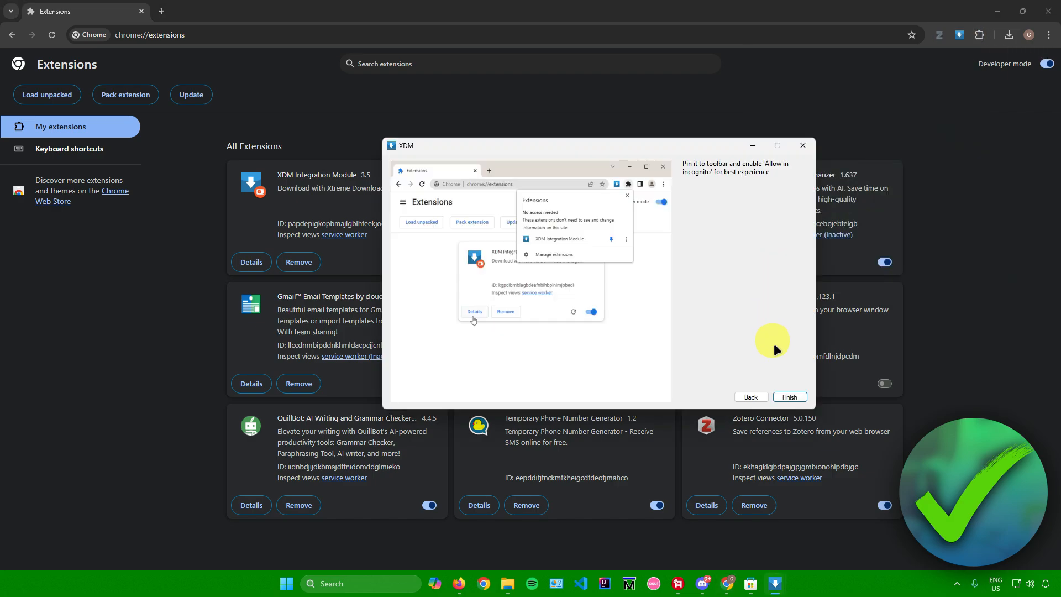
{"action": "left_click", "coordinate": [788, 397]}
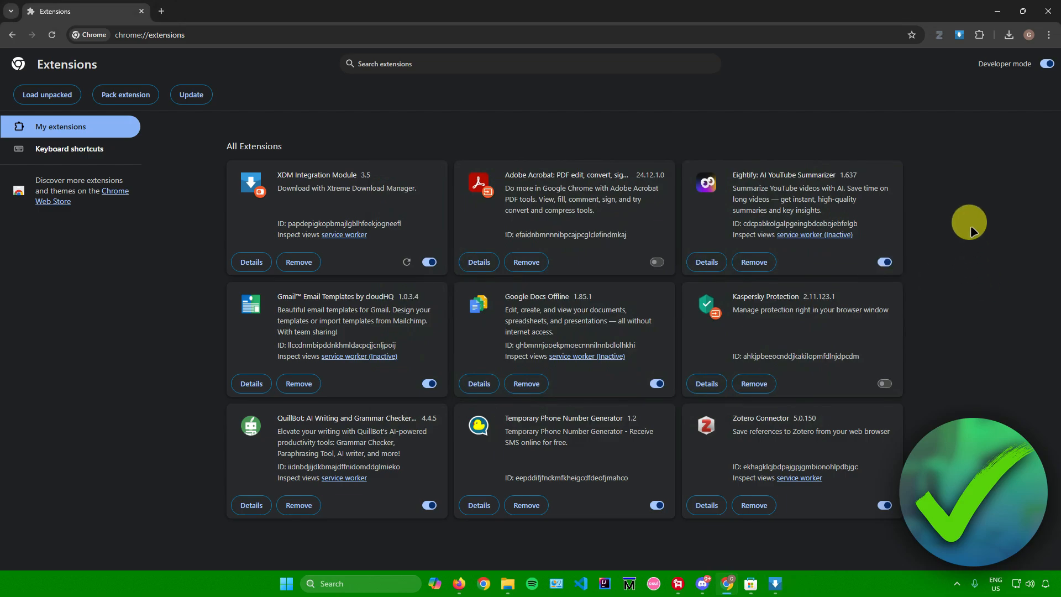
{"action": "mouse_move", "coordinate": [571, 123]}
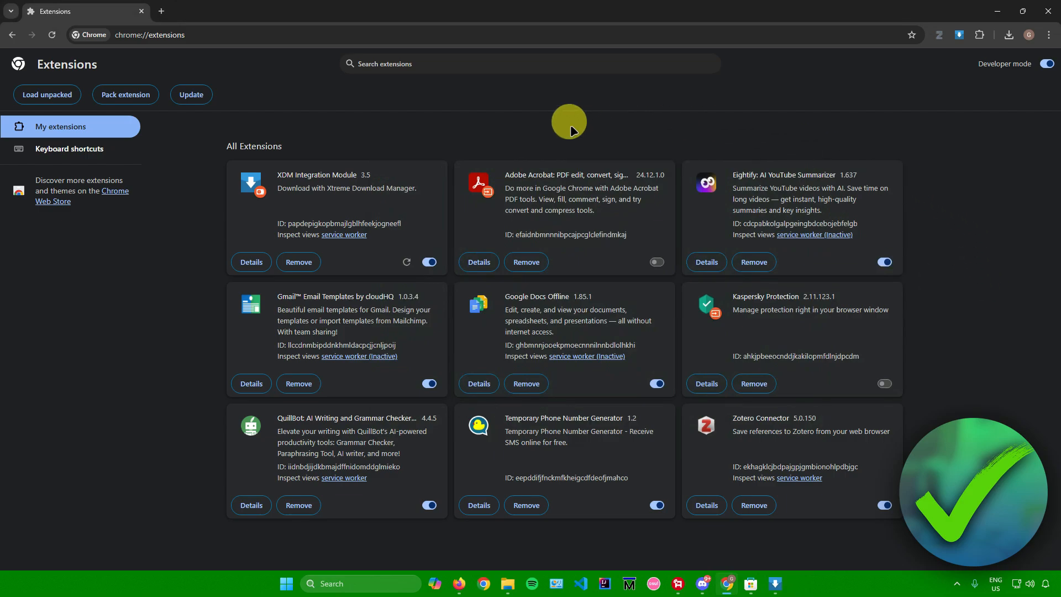